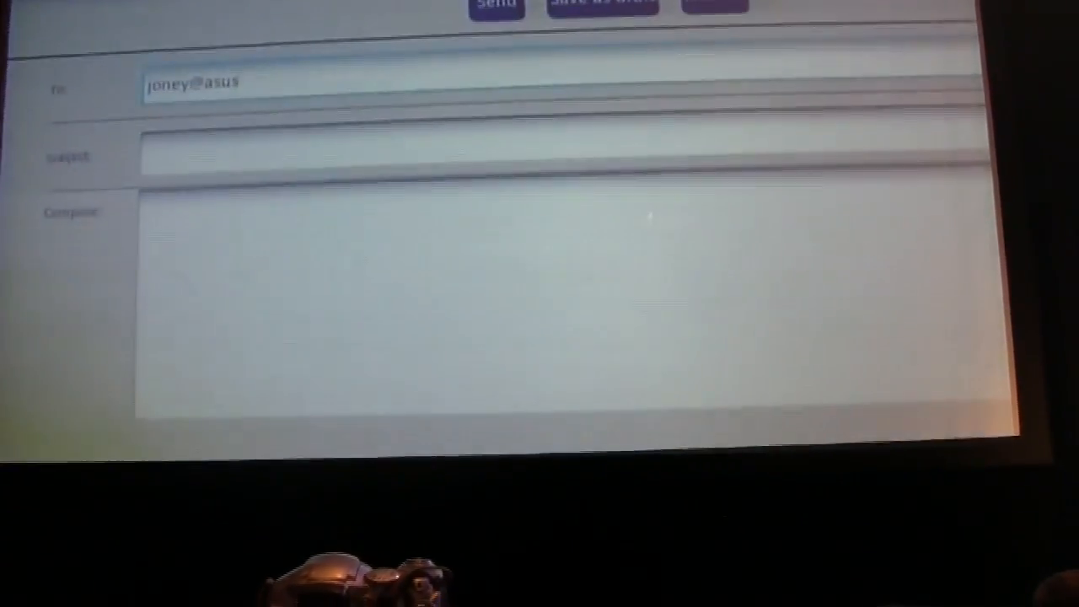
pyautogui.write('Ces2')
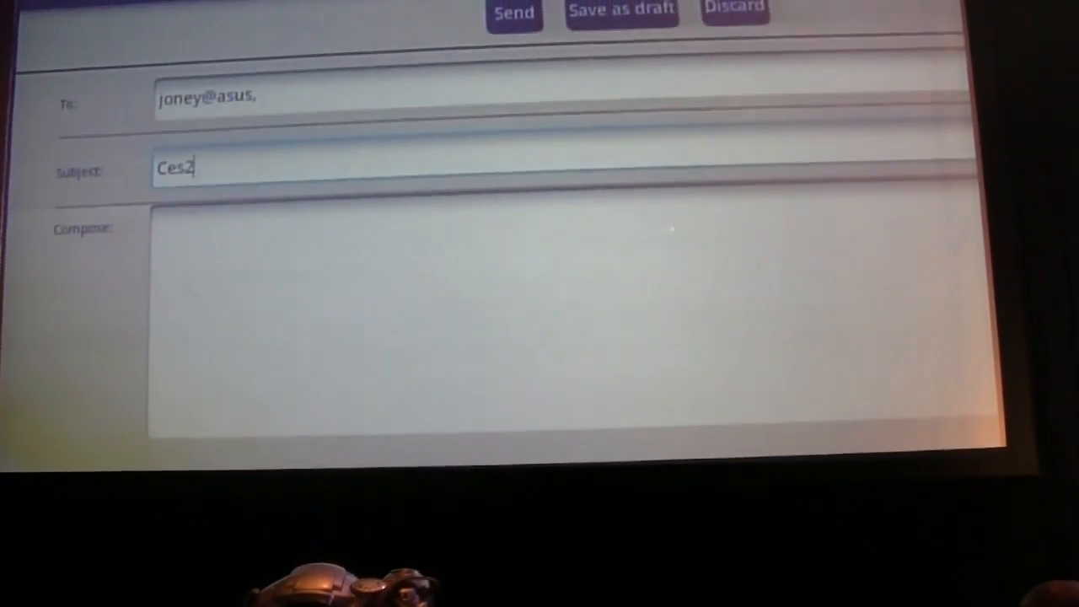
pyautogui.write('011')
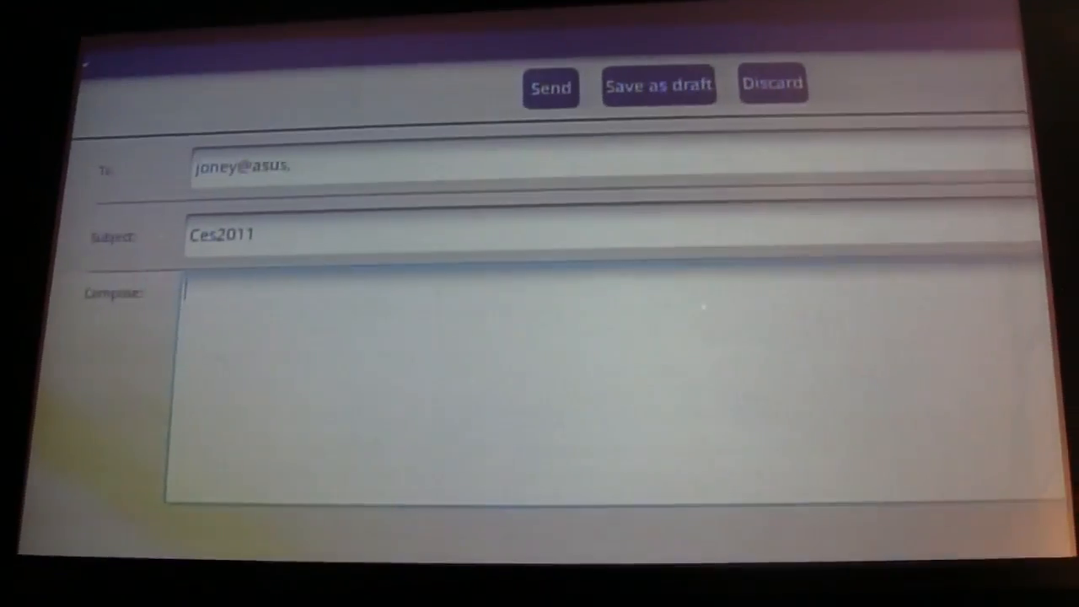
pyautogui.write('The dem')
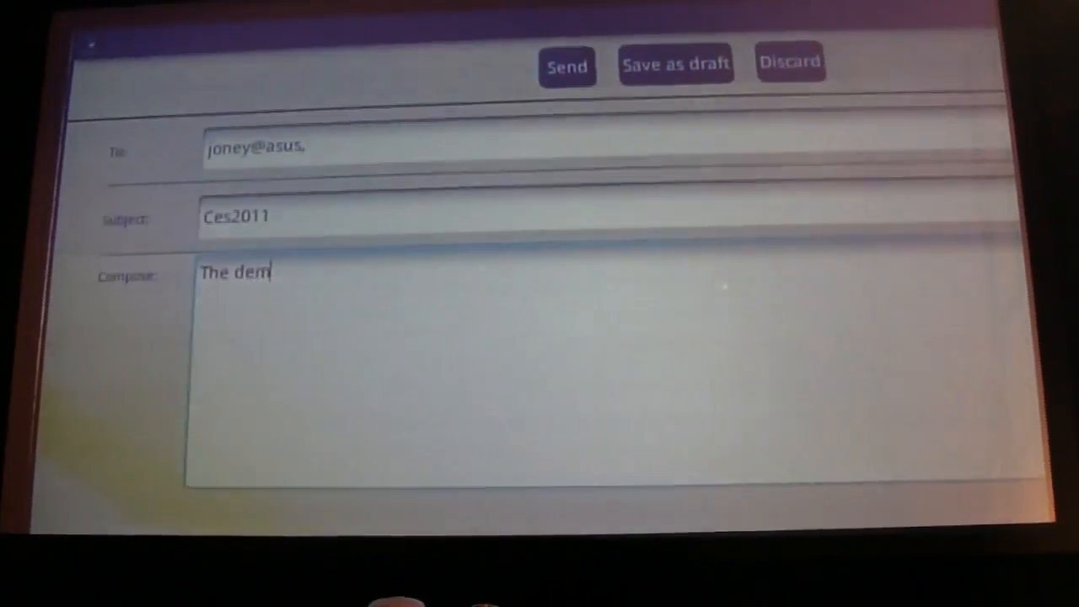
pyautogui.write('os')
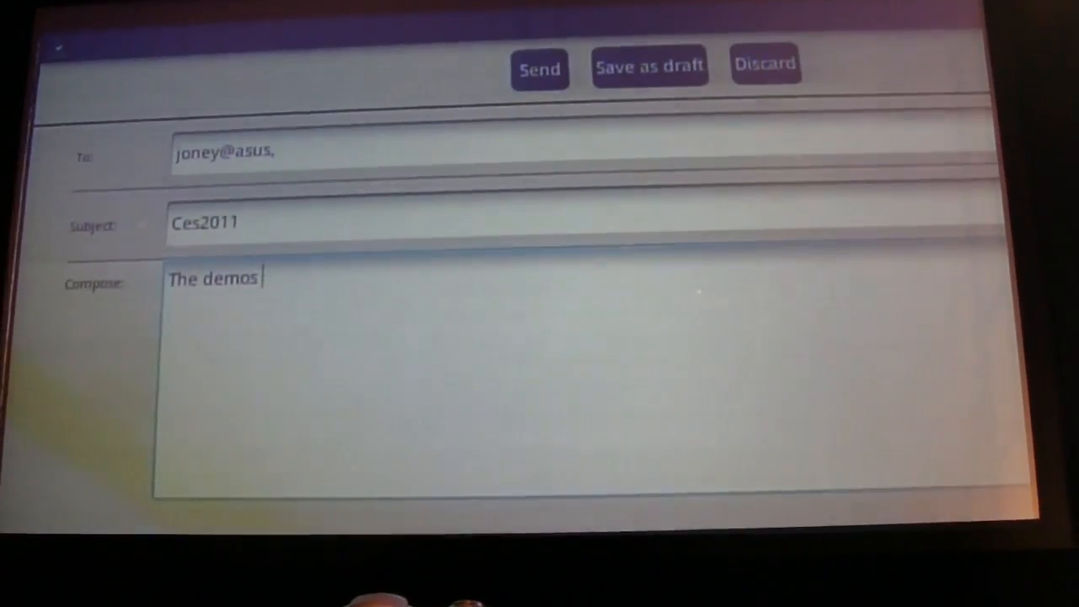
pyautogui.write('did not')
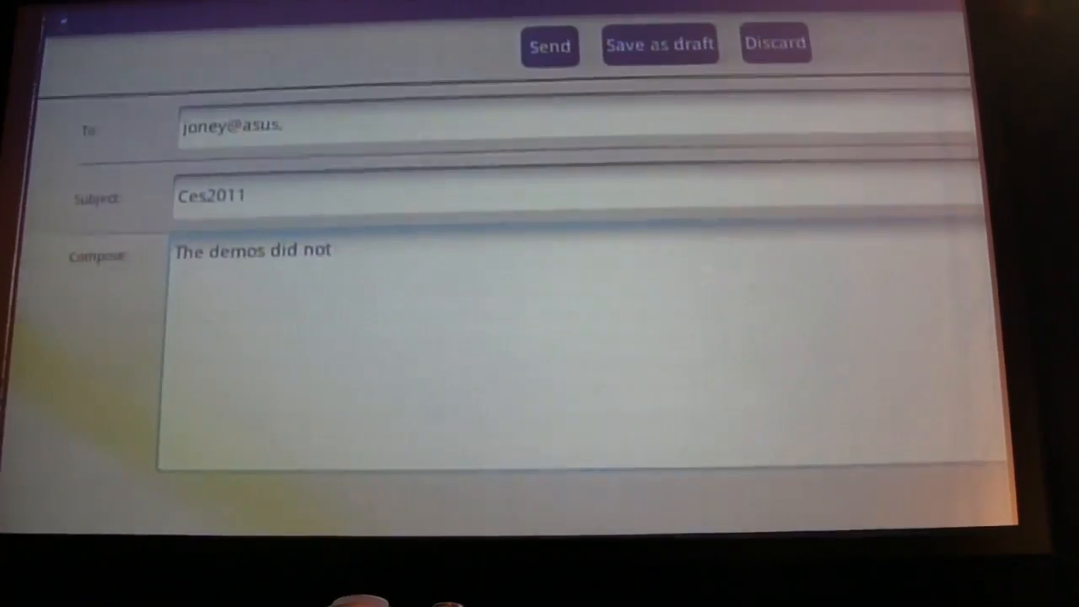
pyautogui.write('fail')
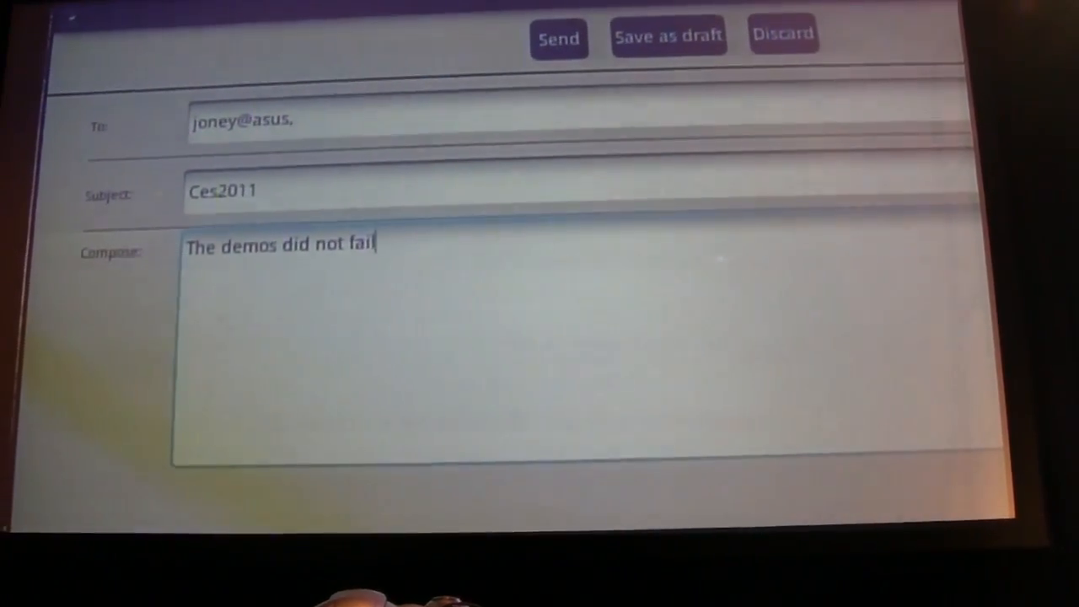
pyautogui.write('so')
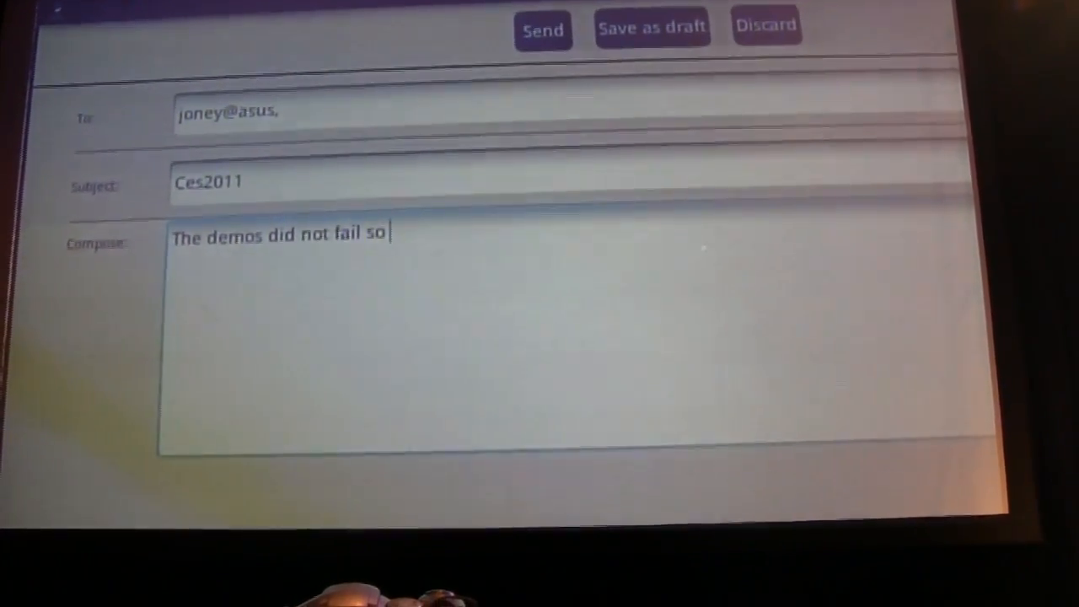
pyautogui.write('I get to')
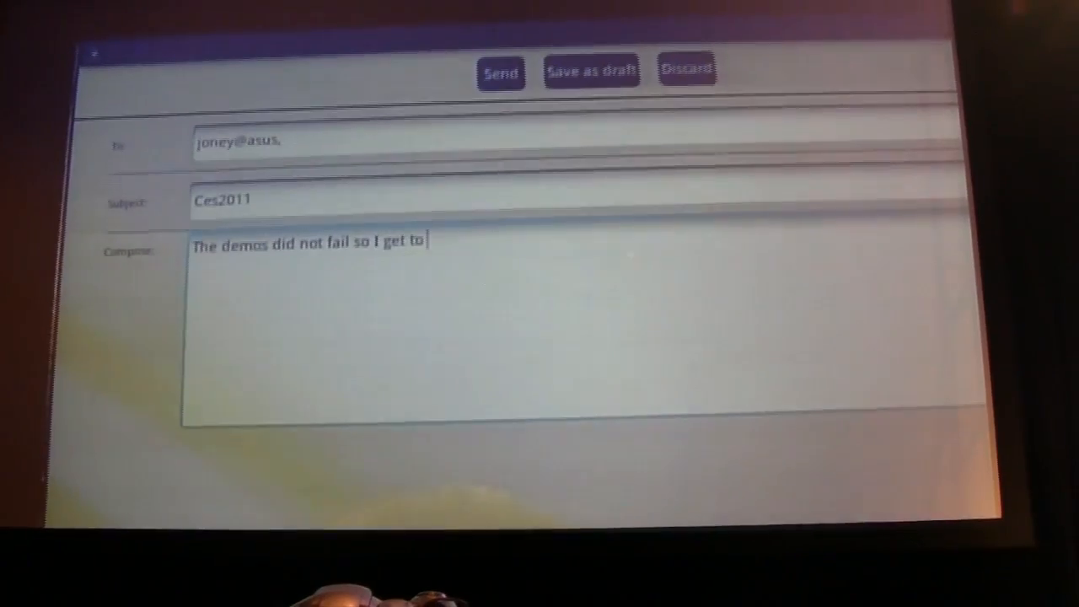
pyautogui.write('keep my job')
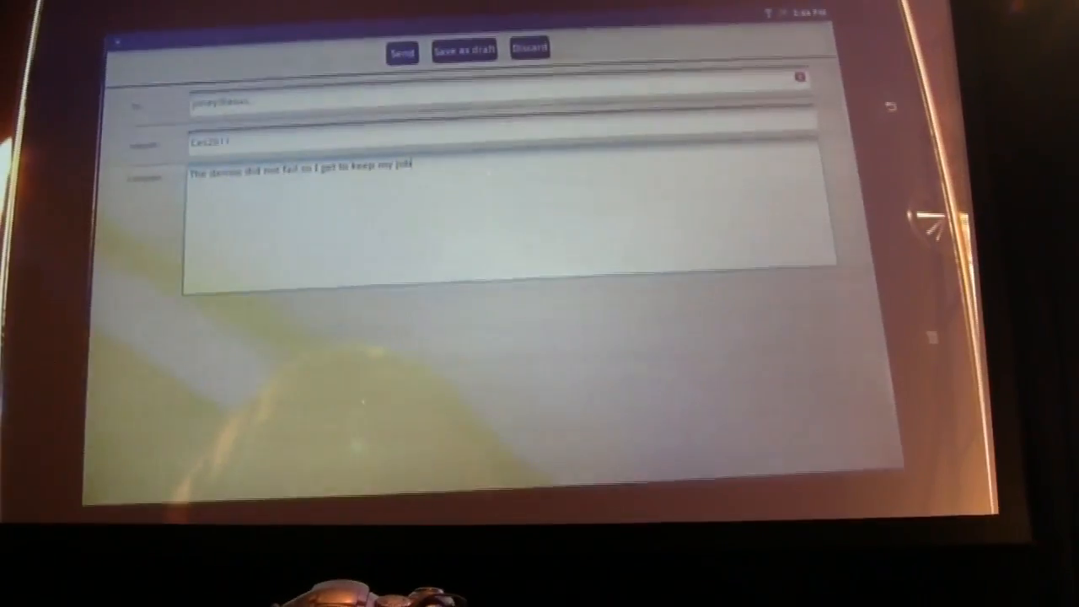